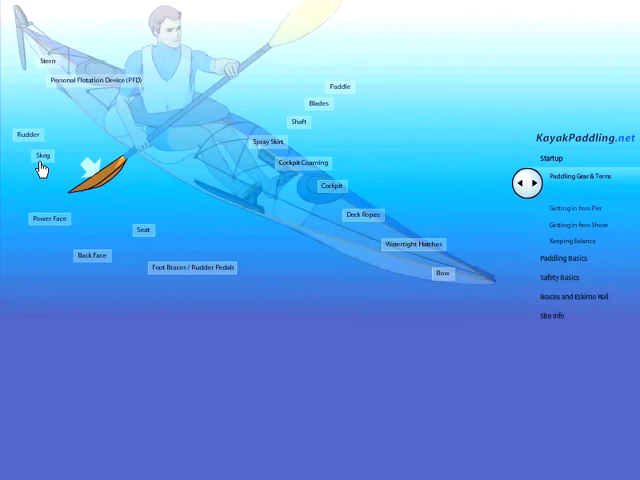
- Page forward past Safety Basics to the third page of the Recovery Basics brace lesson
left_click(571, 223)
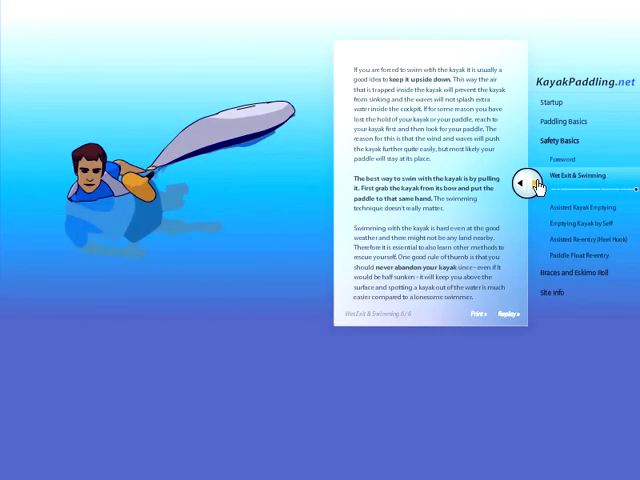
left_click(576, 157)
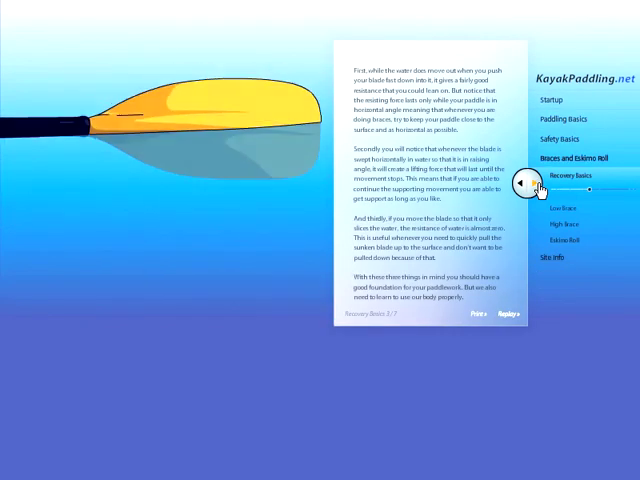